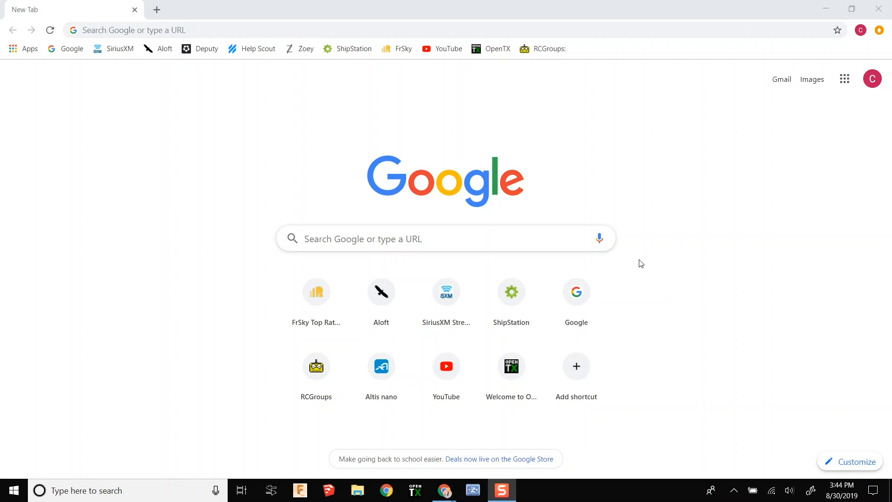
Quick-format the X9LITE (E:) SD card as FAT32, confirming that all data will be erased
click(358, 490)
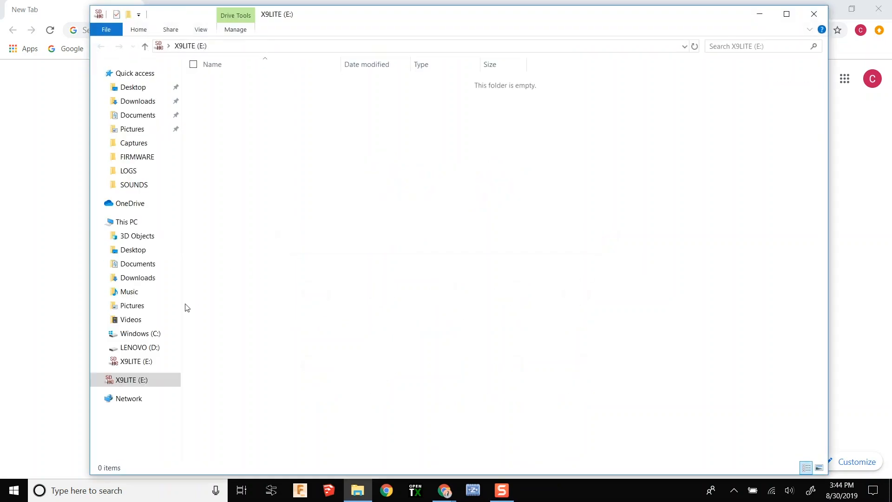
click(135, 381)
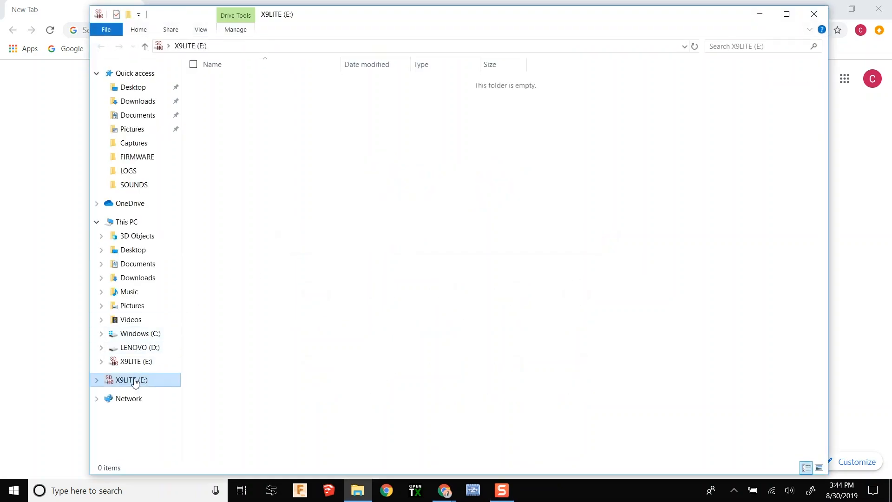
right_click(130, 380)
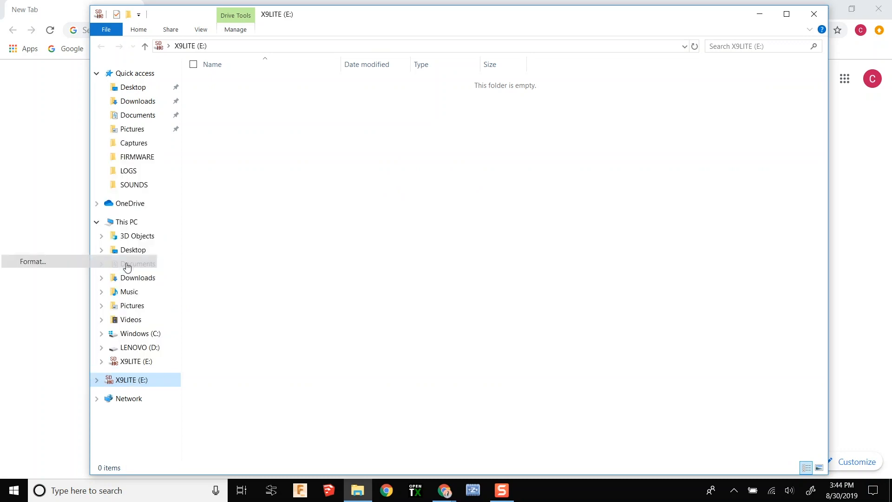
click(33, 261)
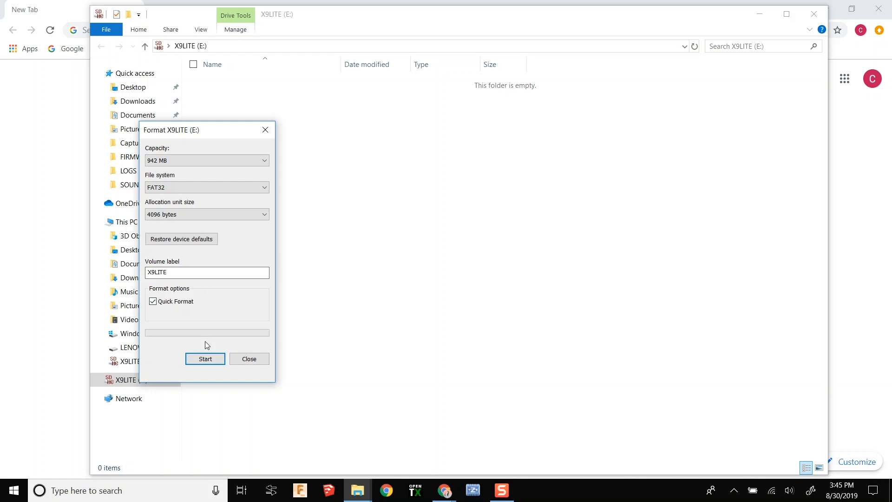
click(205, 359)
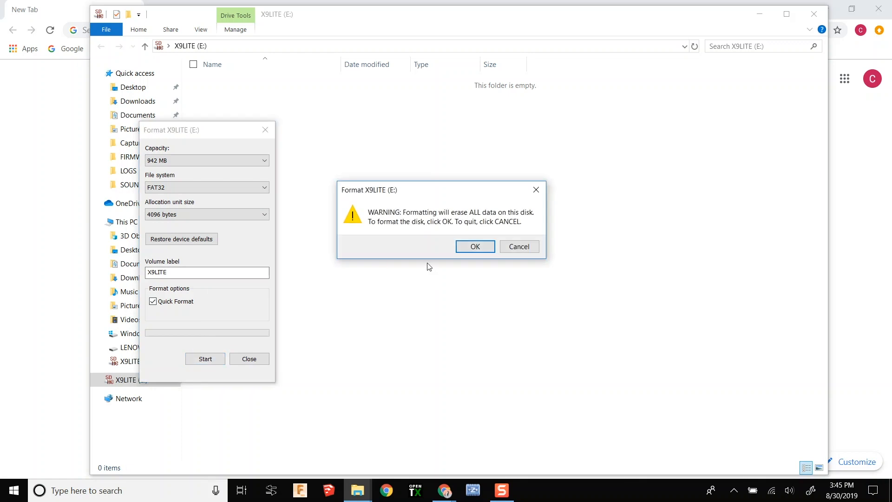
click(474, 246)
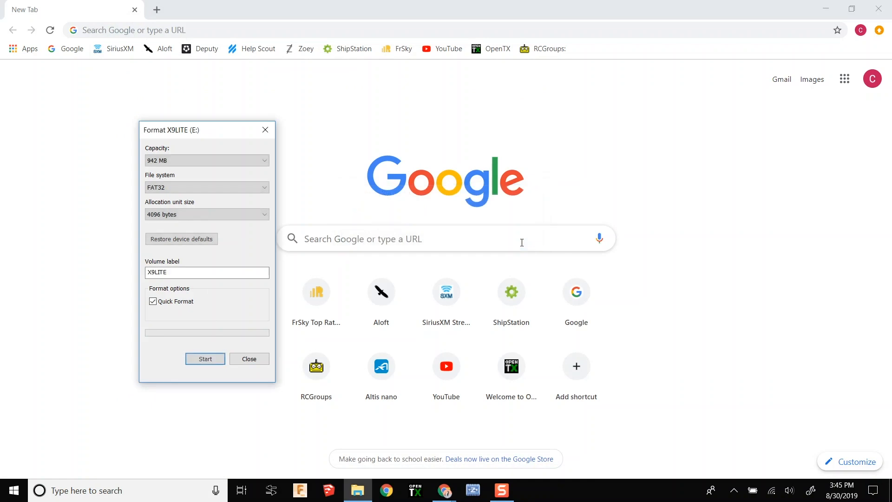
Close the finished format dialog and go to the Taranis X9 Lite page on the FrSky site
click(248, 358)
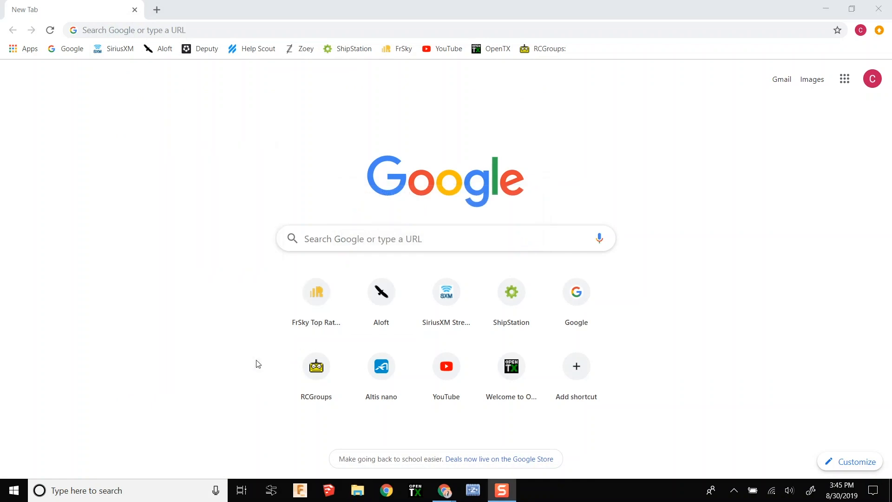
click(162, 30)
text(frsky-rc.com)
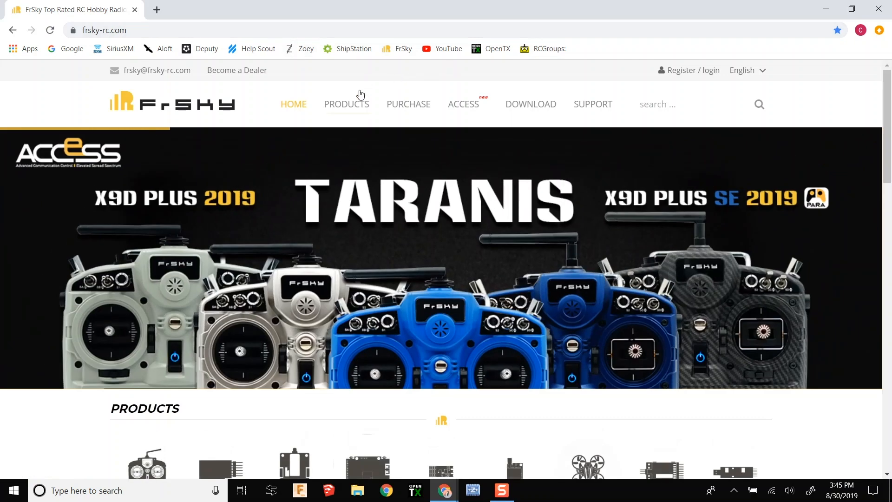
mouse_move(347, 104)
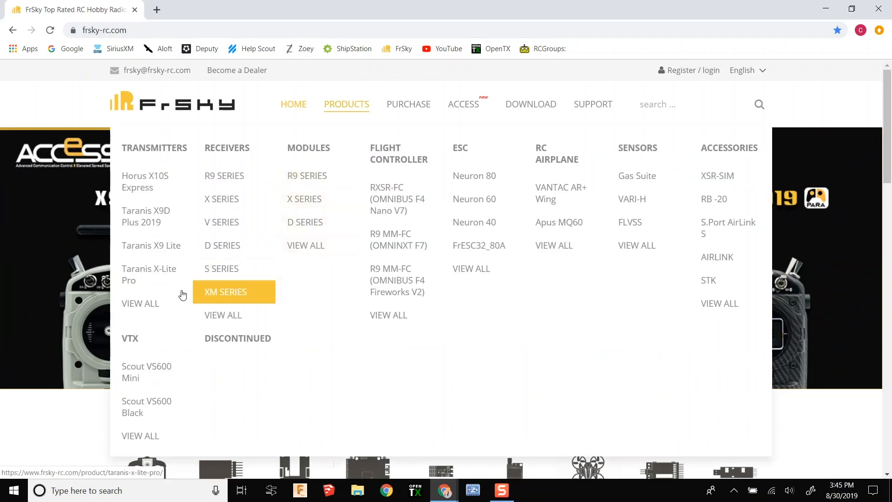
click(151, 246)
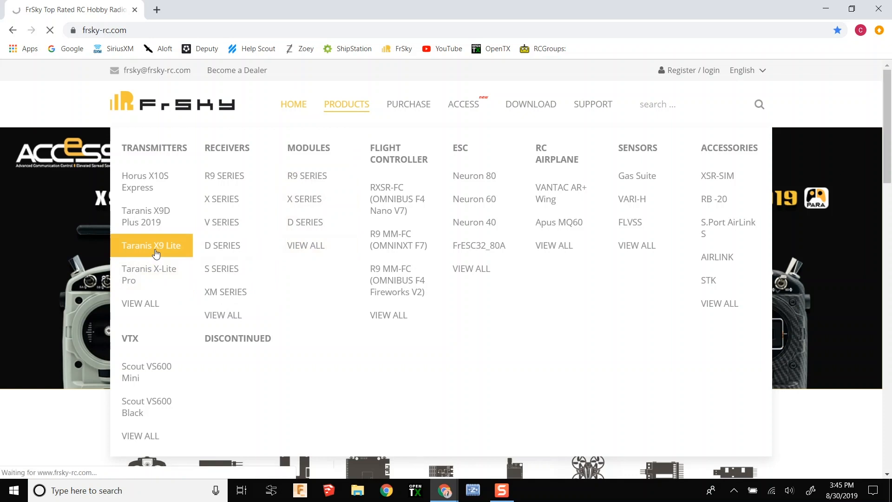
click(152, 246)
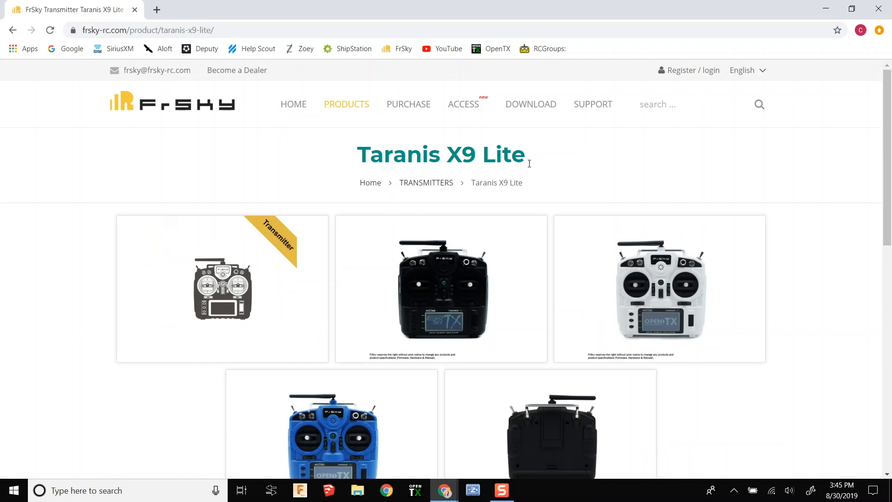
Download the SD Card Contents package (2.3v0019) from the X9 Lite download page
scroll(down, 3)
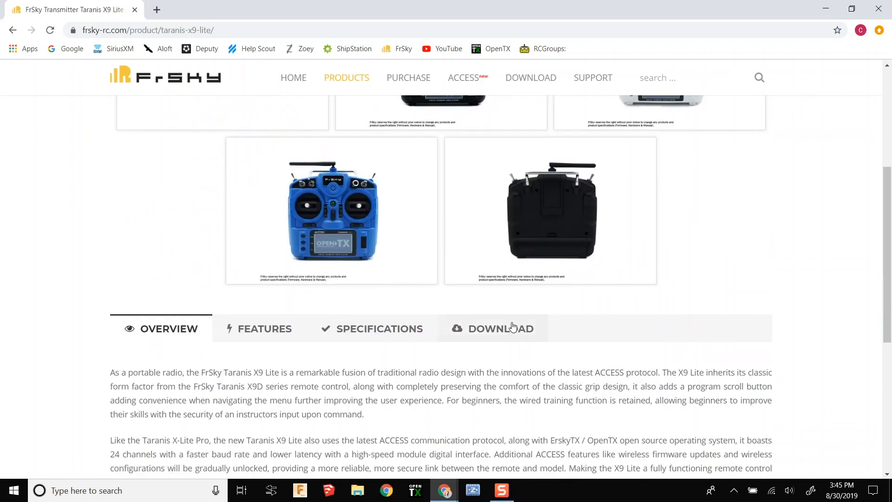
click(500, 329)
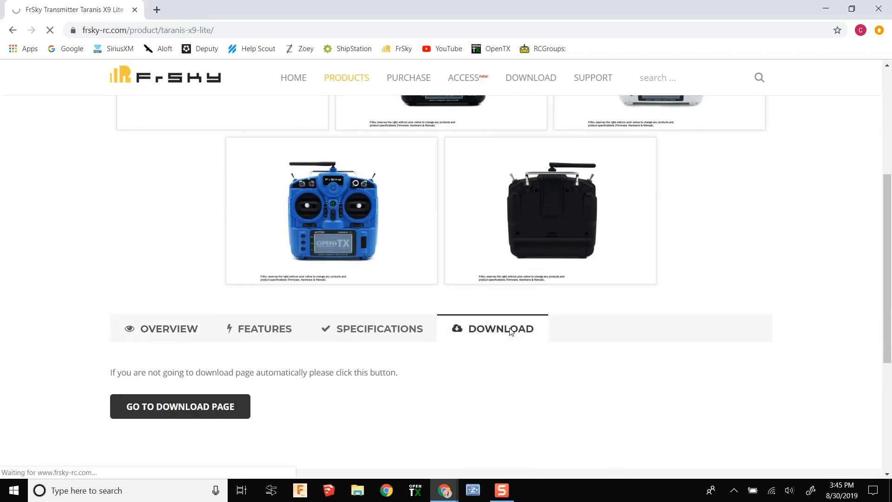
click(179, 406)
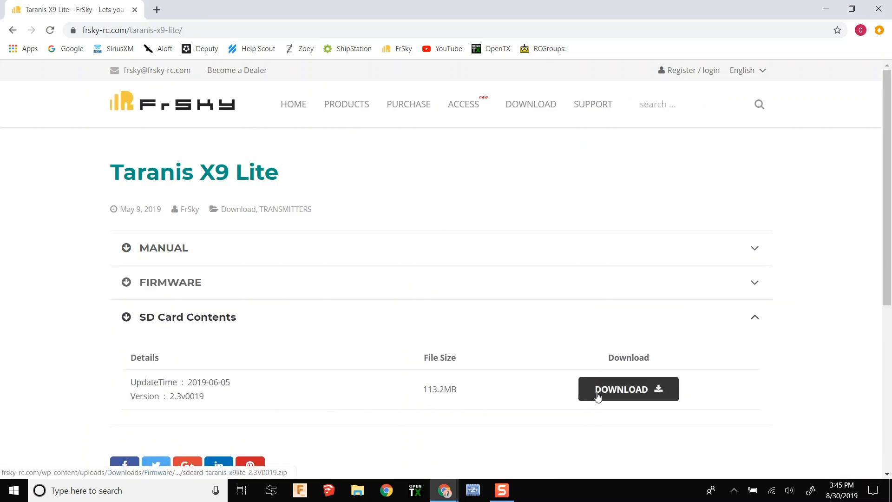
click(628, 390)
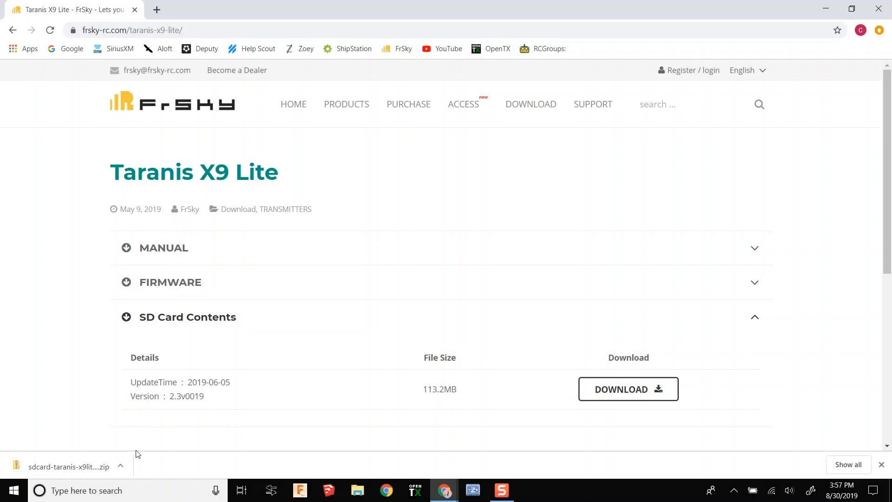
Paste all ten items from the downloaded SD contents zip onto the empty X9LITE card
click(120, 466)
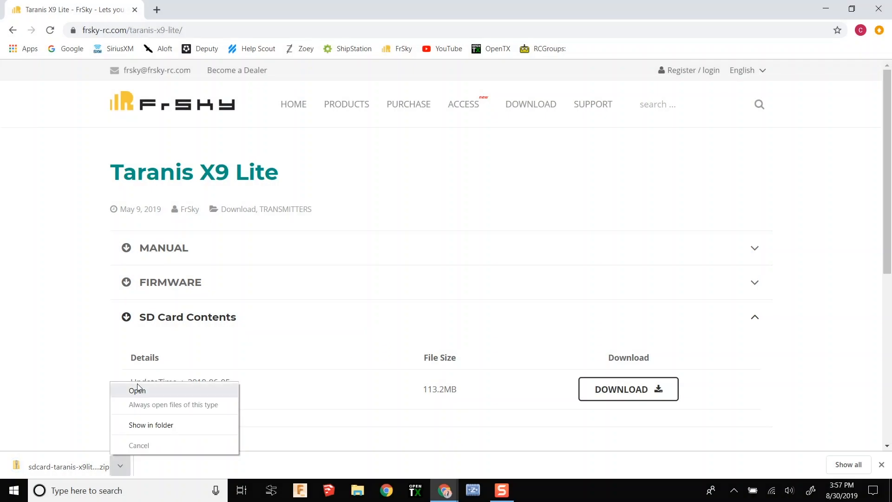
click(137, 390)
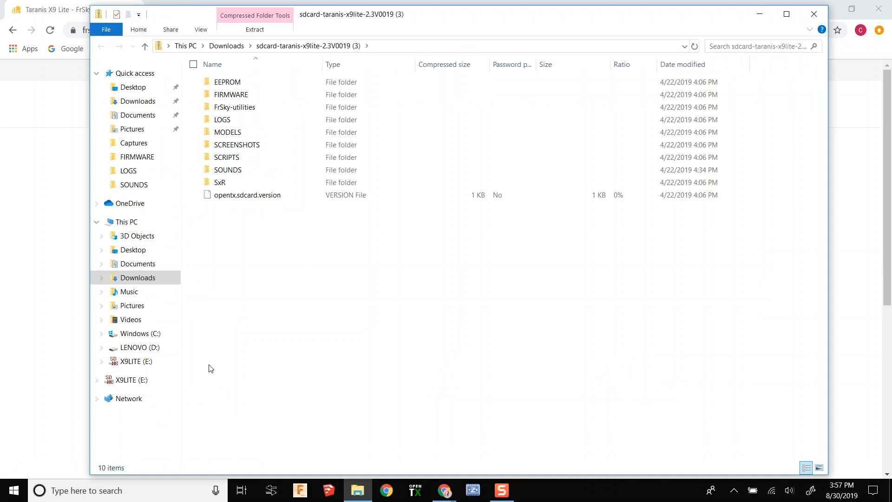
click(228, 81)
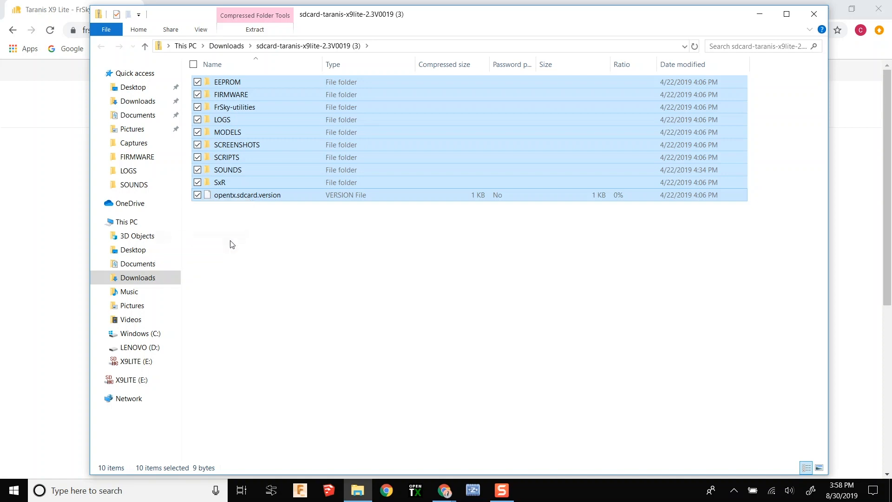
click(132, 362)
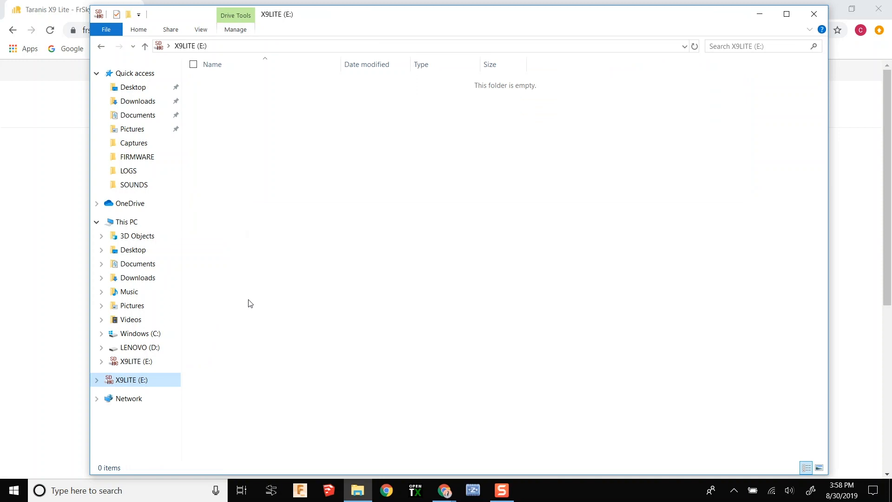
right_click(248, 303)
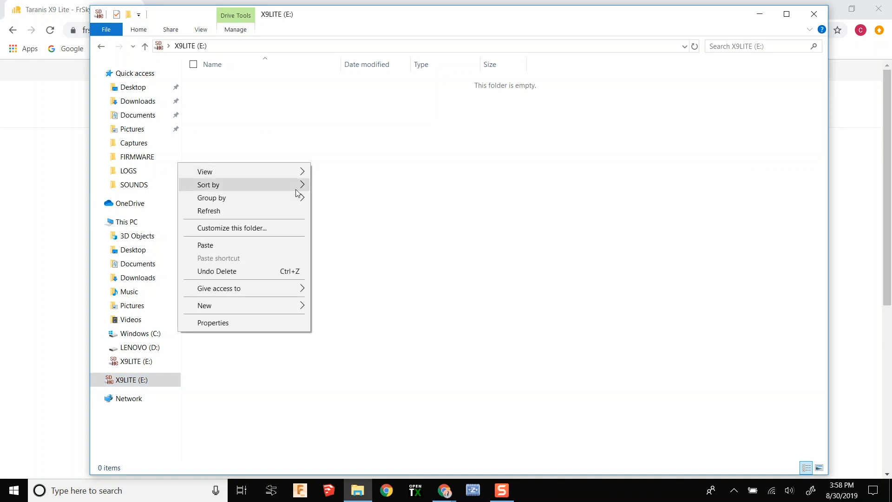
click(270, 252)
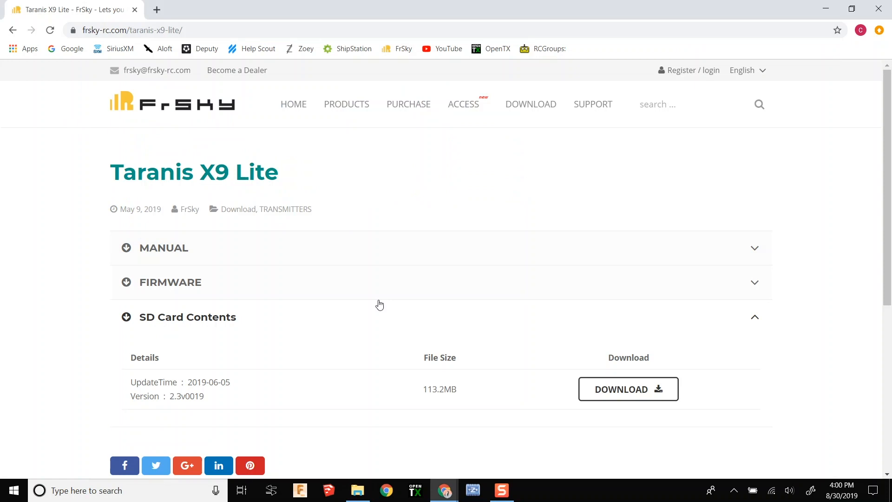
Download the 190605 firmware package (2019-06-05) from the FIRMWARE list
click(170, 282)
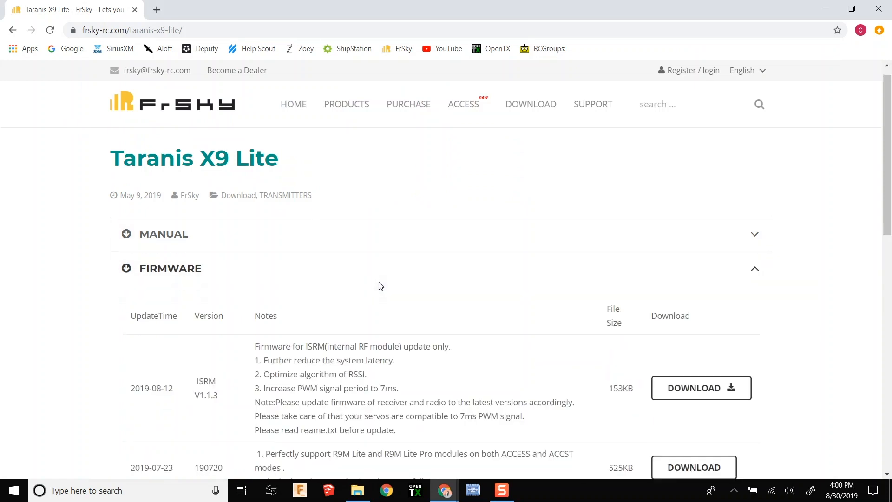
scroll(down, 3)
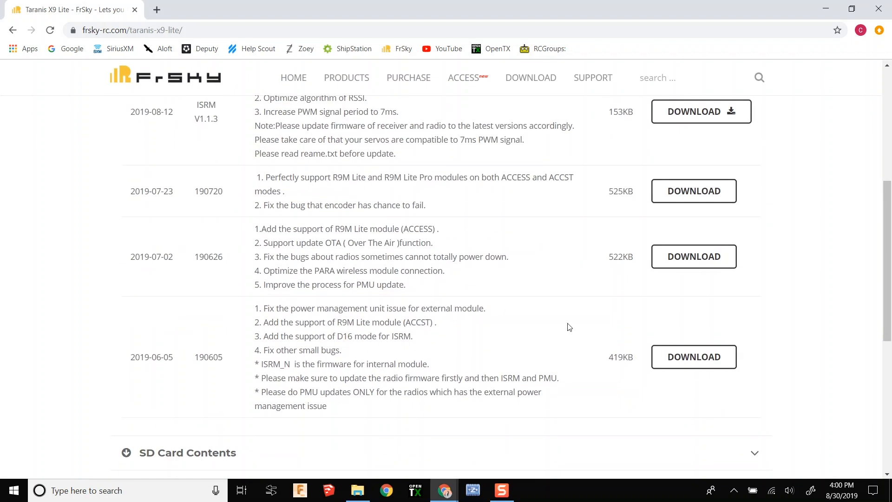
mouse_move(243, 379)
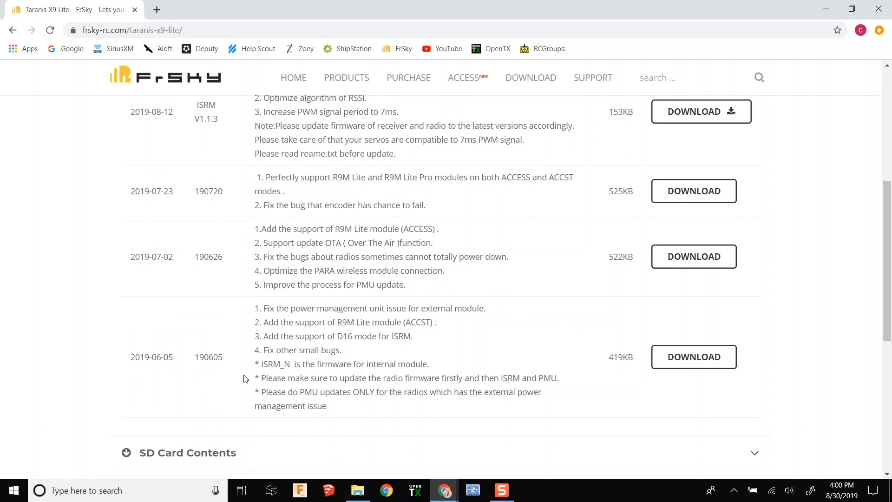
click(694, 357)
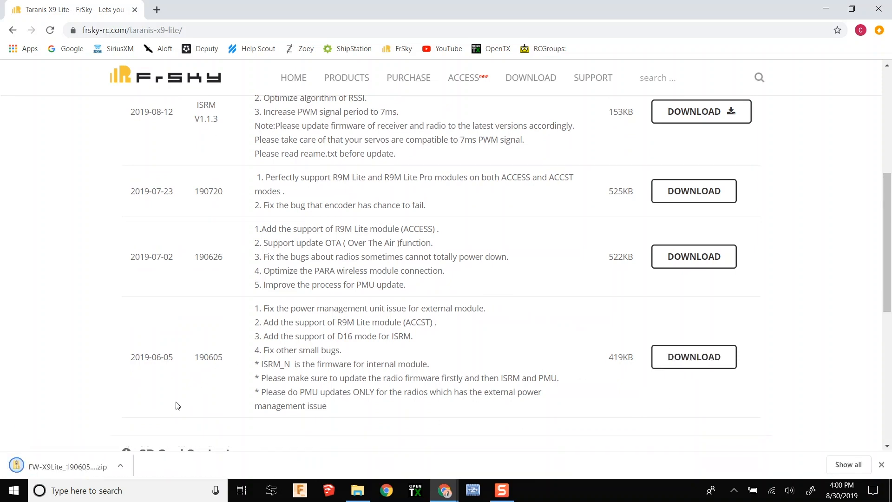
click(119, 466)
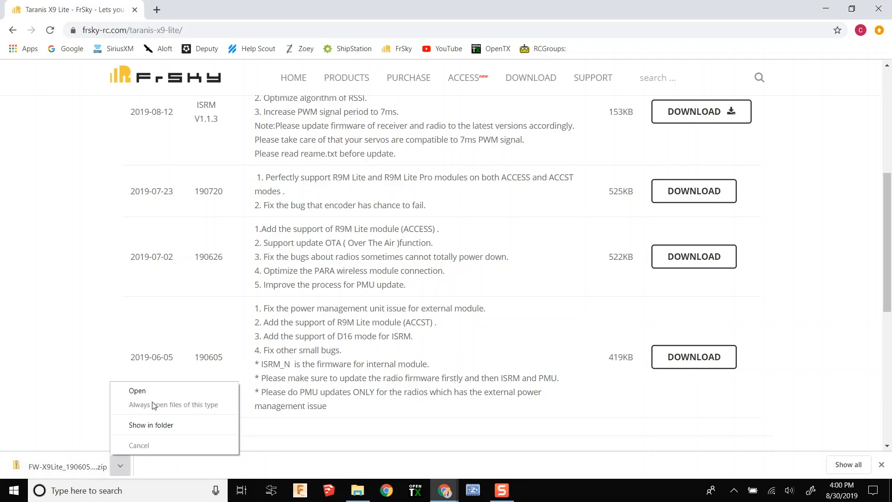
Copy ISRM_N_190604.frk from the 190605 zip's RF folder into the card's FIRMWARE folder
click(137, 391)
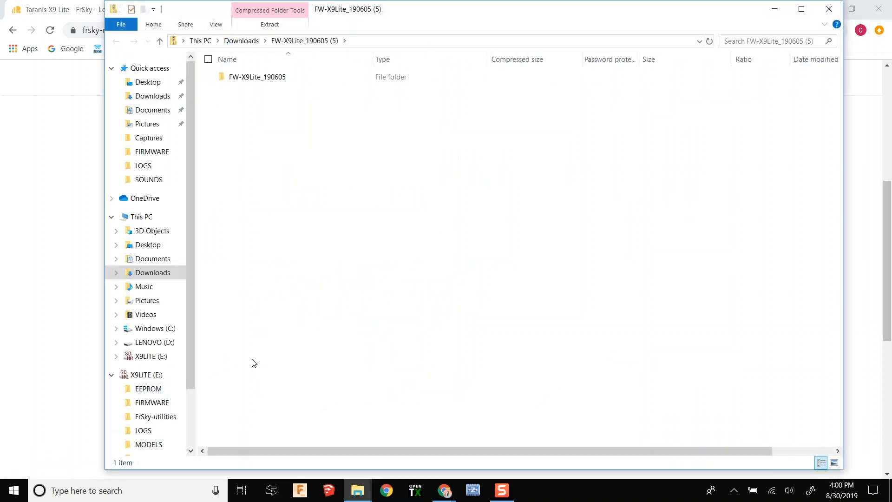
double_click(257, 76)
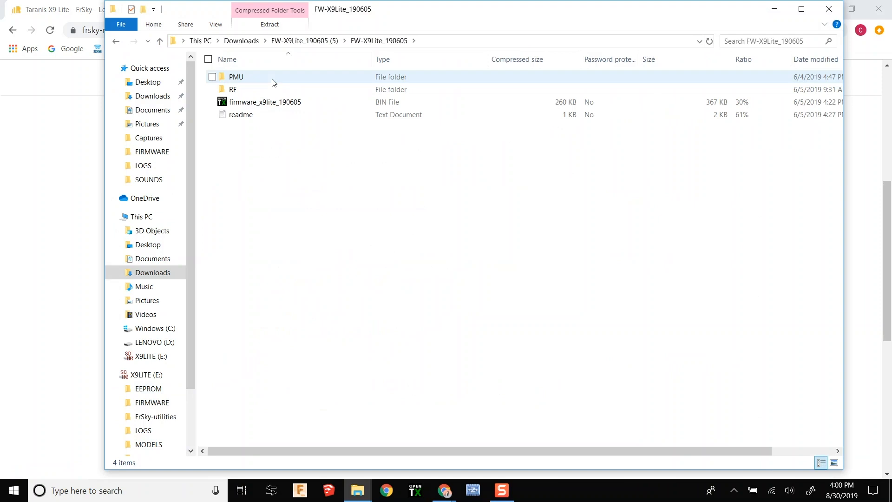
double_click(233, 90)
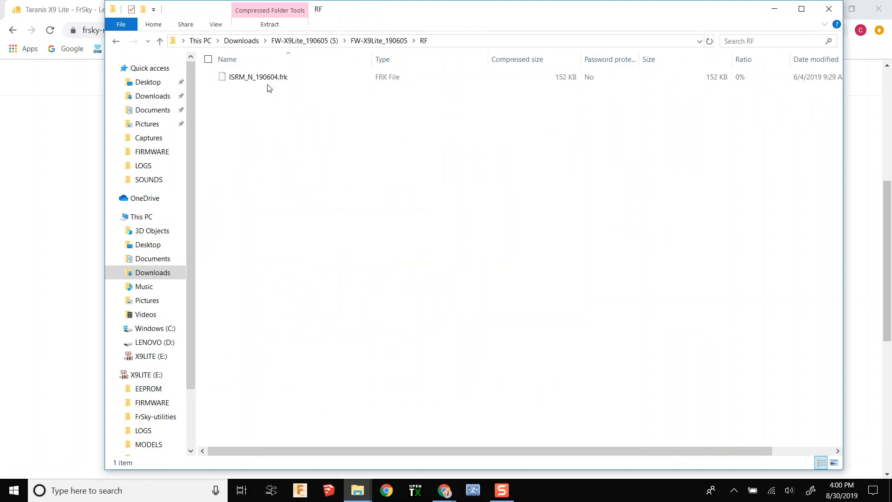
right_click(258, 76)
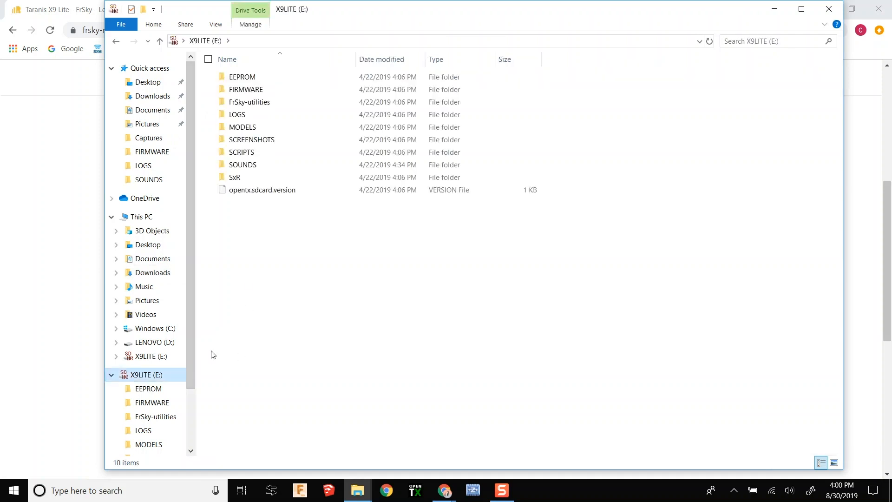
double_click(246, 89)
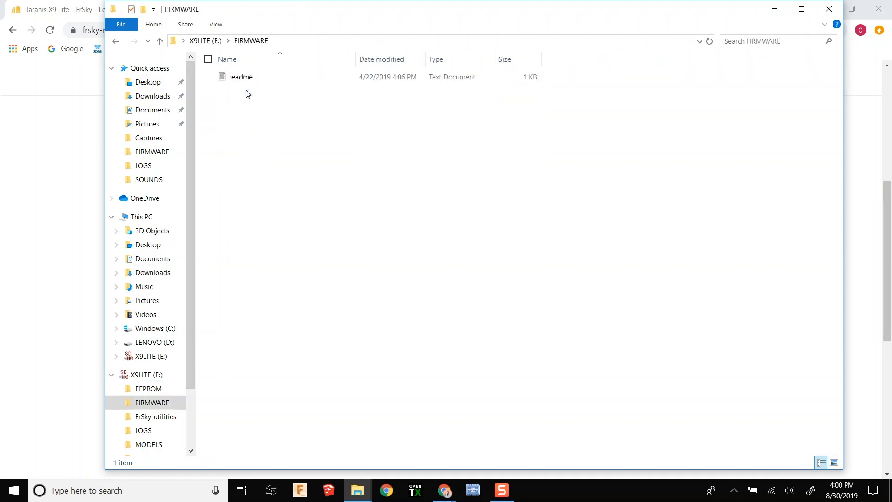
right_click(247, 94)
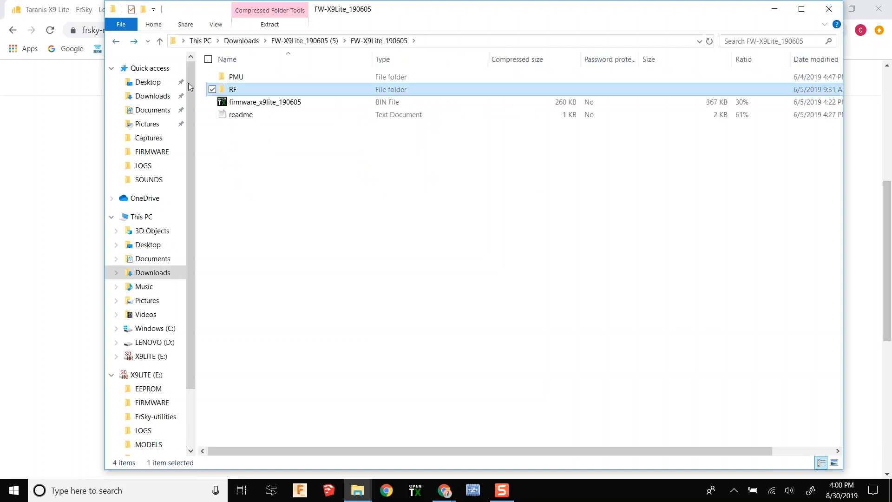
mouse_move(235, 76)
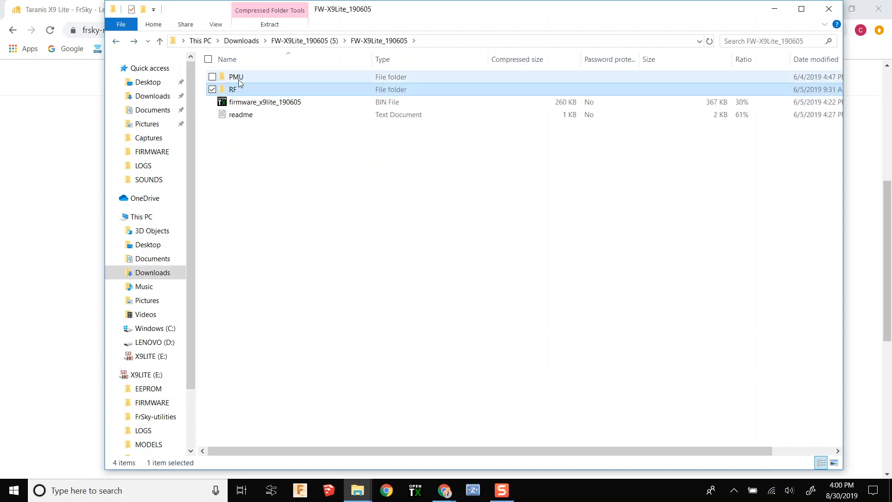
Copy PMU.frsk from the zip's PMU folder and return to the card's top-level folders
double_click(235, 76)
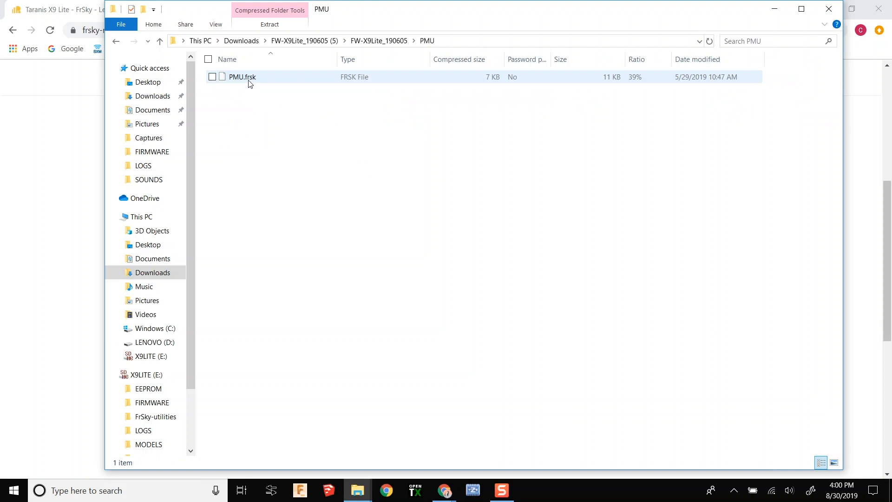
right_click(242, 77)
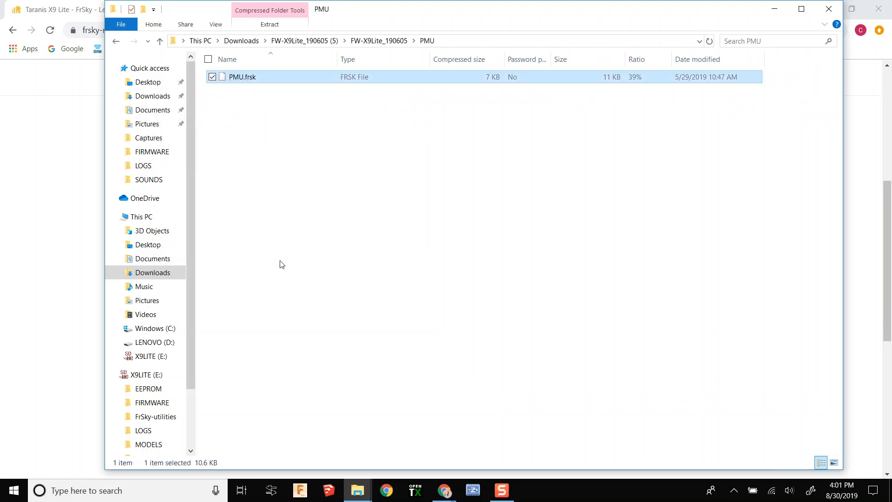
click(149, 374)
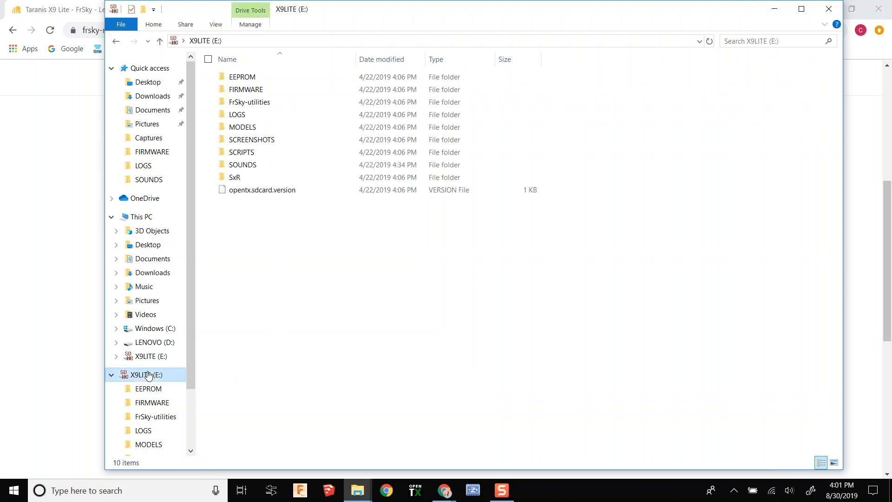
click(245, 89)
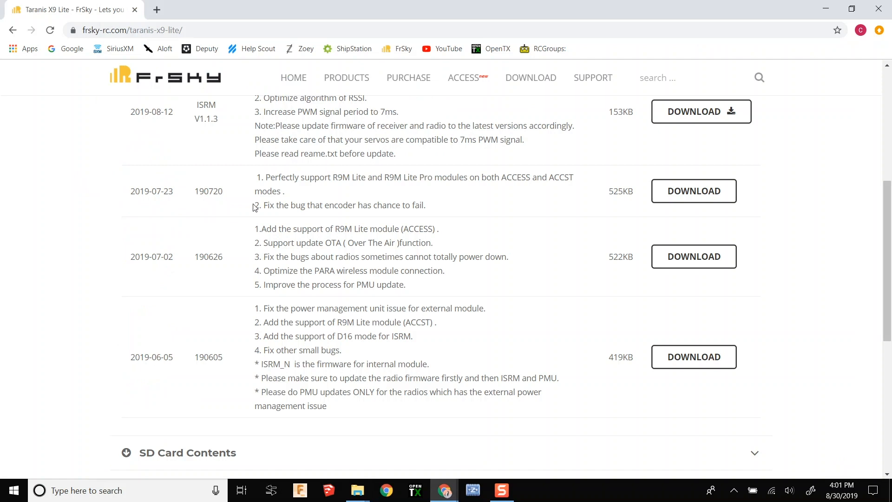
Download the 190720 firmware package (2019-07-23) and show the zip in its folder
click(693, 191)
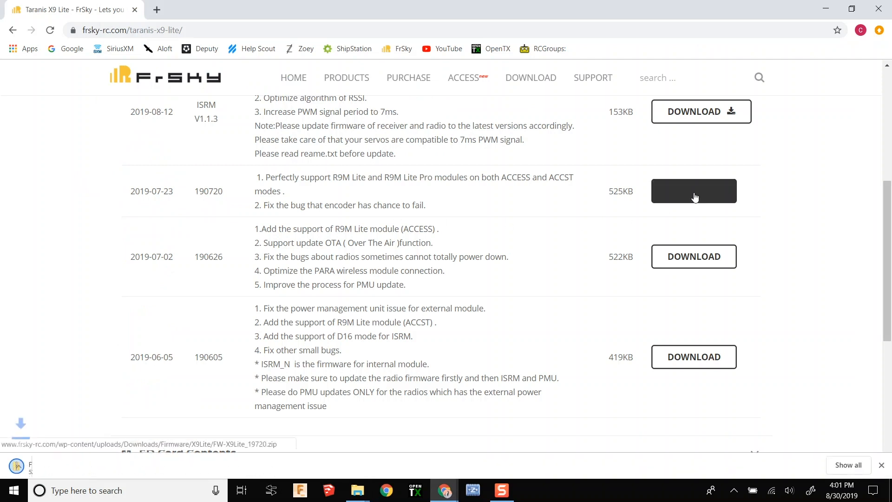
click(694, 190)
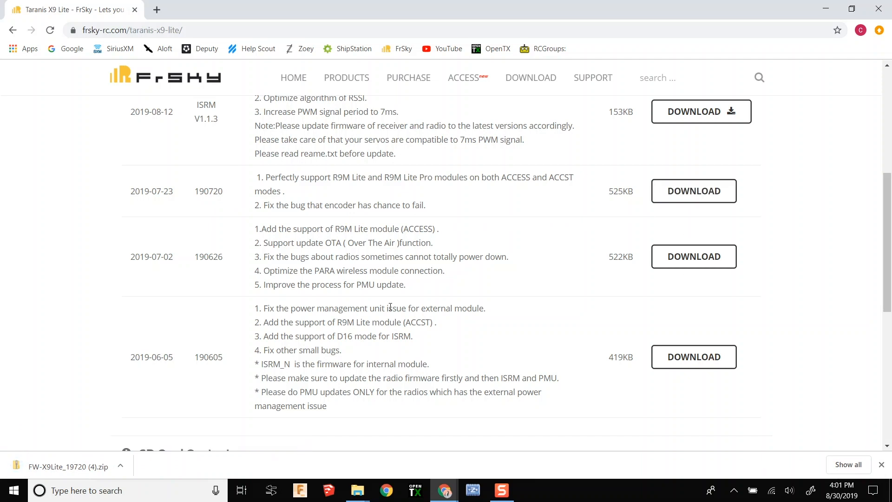
click(120, 466)
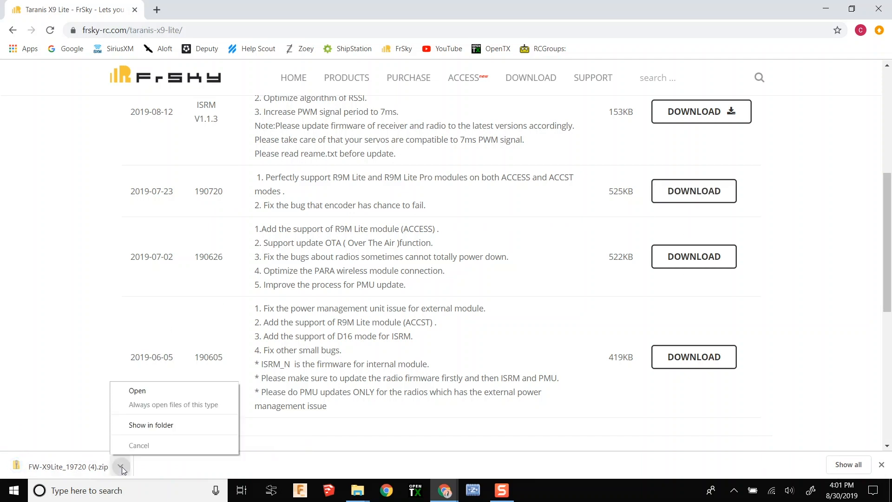
click(137, 391)
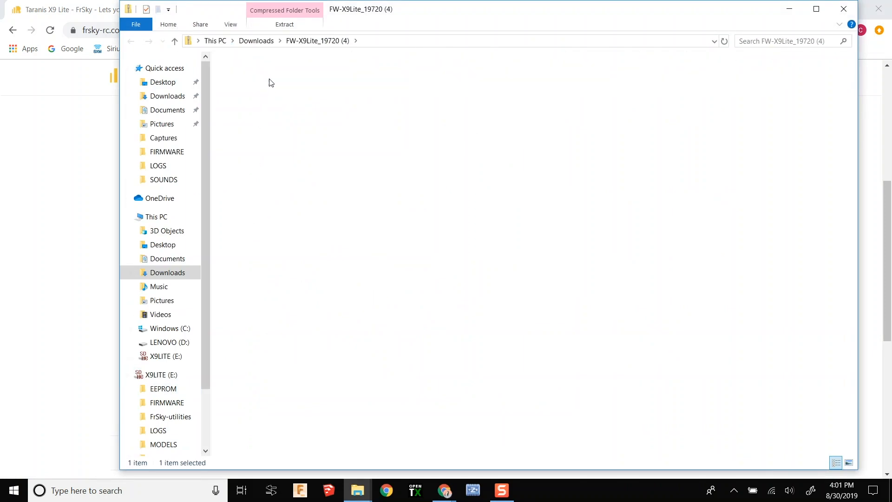
Paste firmware_x9lite_190720.bin from FW-X9Lite_19720 into X9LITE (E:)\FIRMWARE
double_click(279, 77)
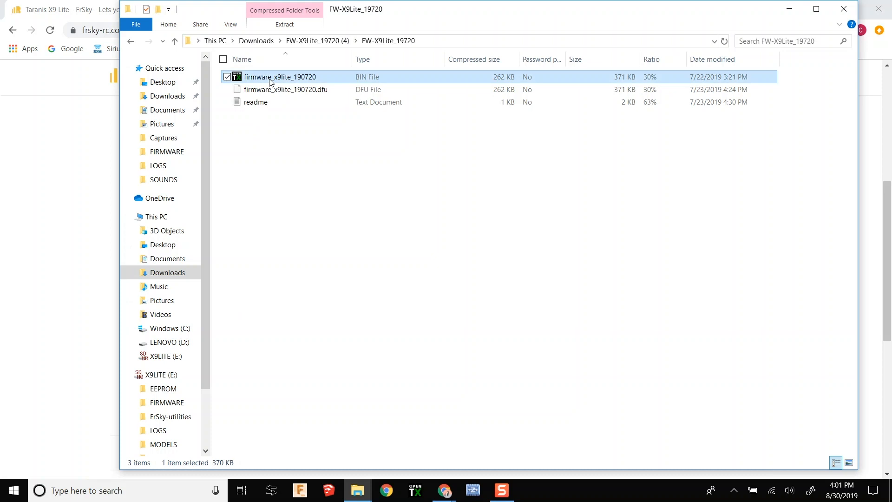
mouse_move(373, 83)
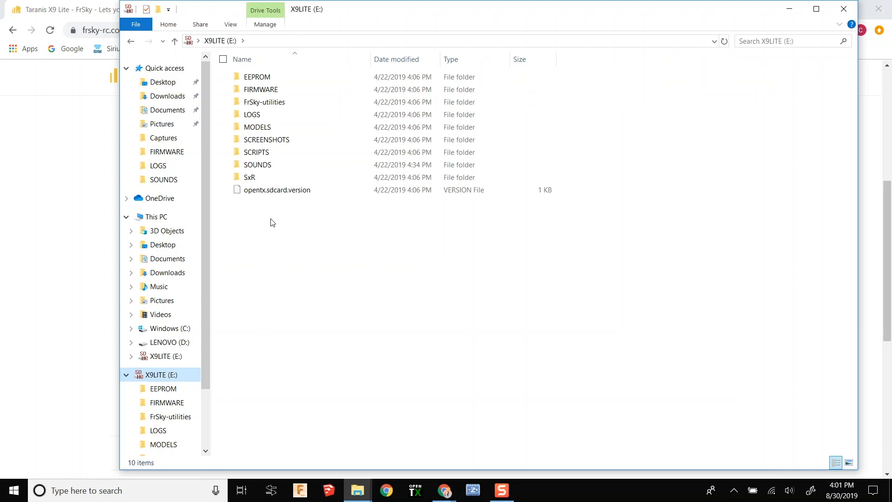
double_click(261, 89)
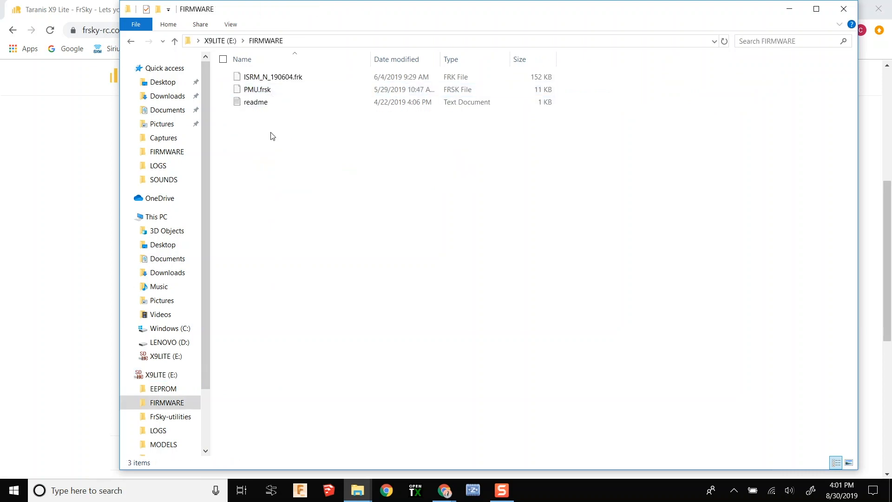
right_click(270, 136)
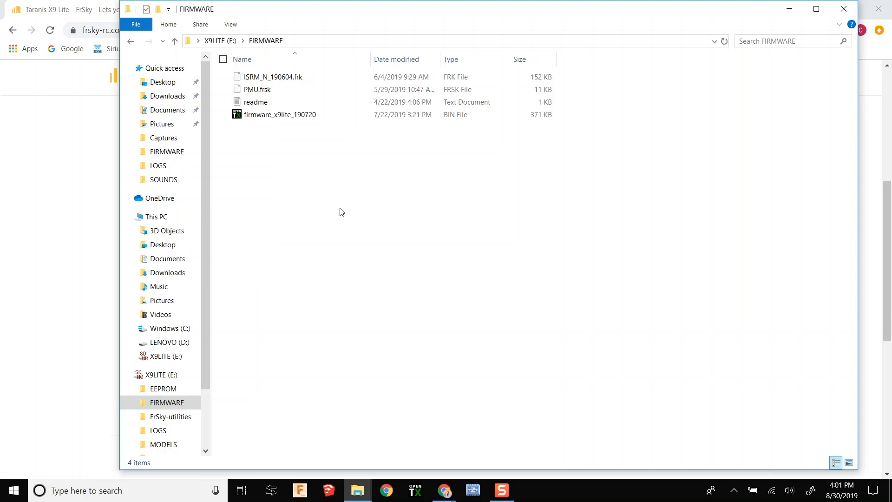
mouse_move(644, 209)
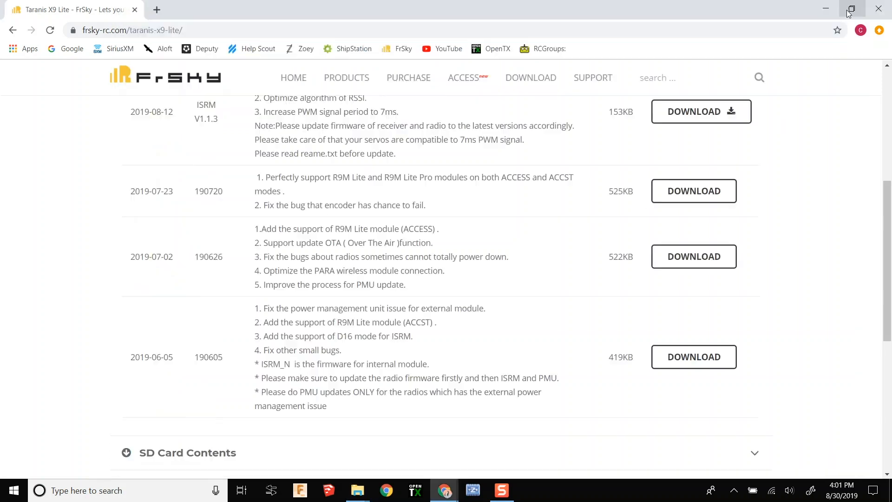
mouse_move(391, 444)
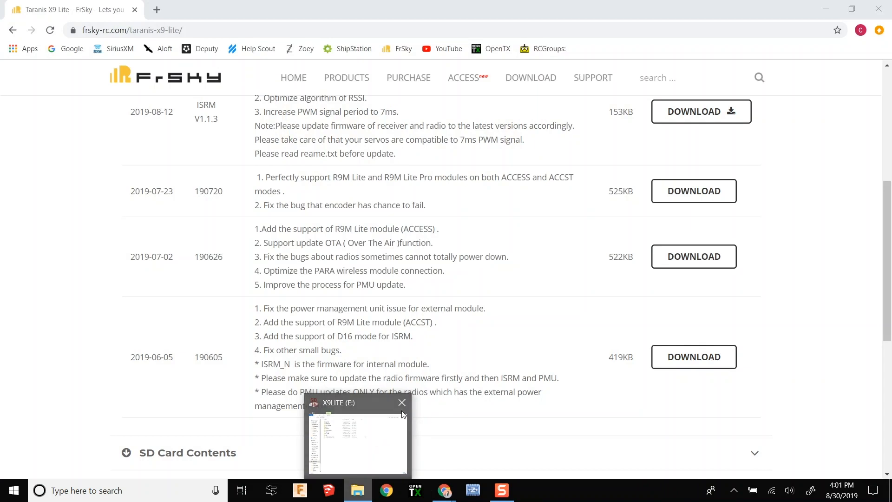
Verify the firmware, ISRM and PMU files in E:\FIRMWARE, then eject the card
click(402, 403)
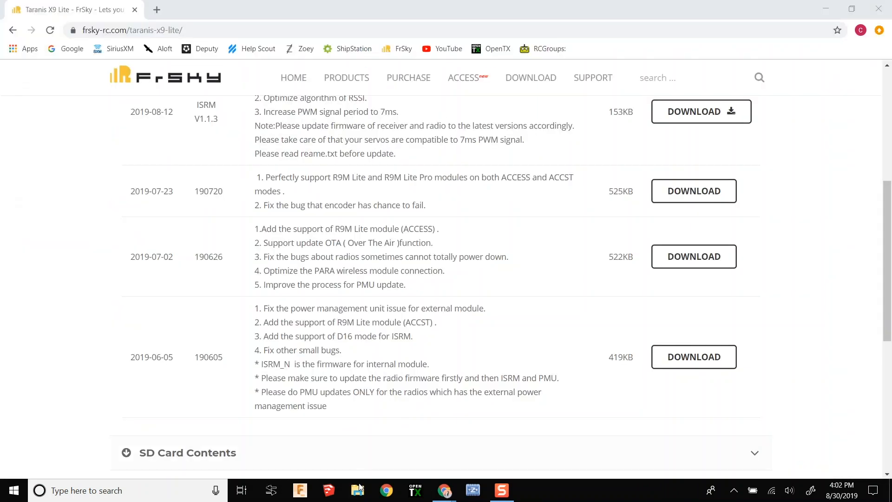
click(358, 489)
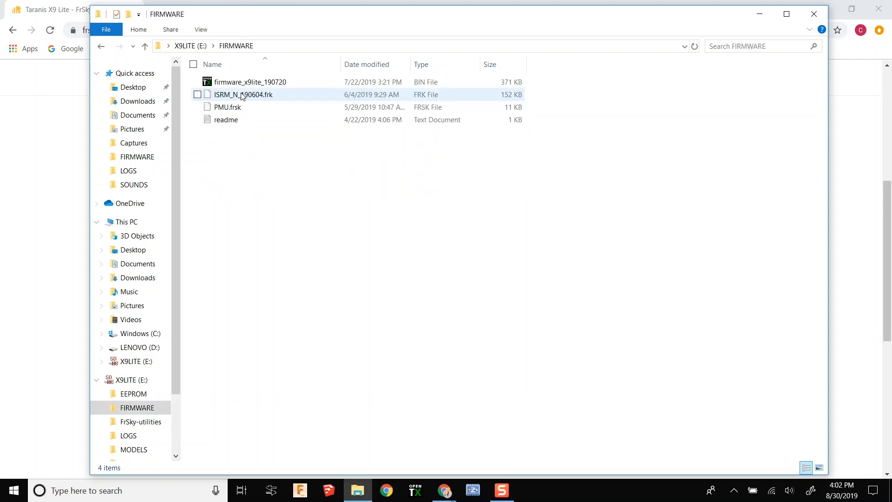
click(226, 107)
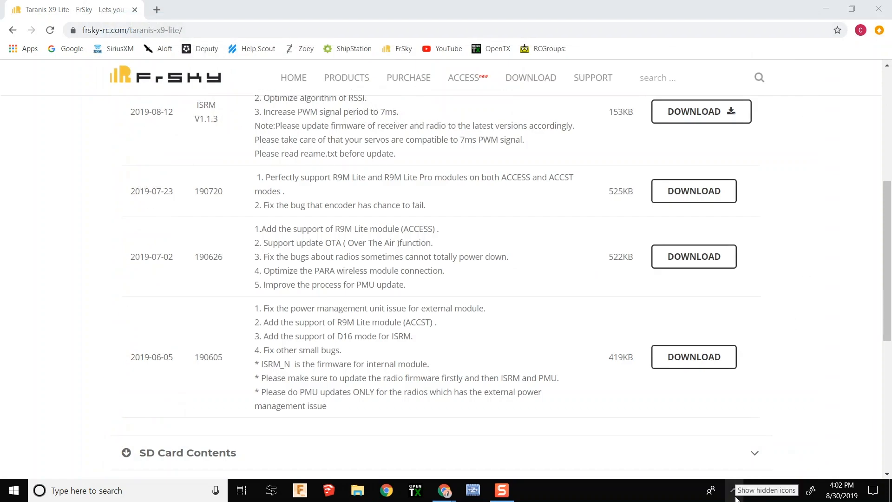
click(734, 490)
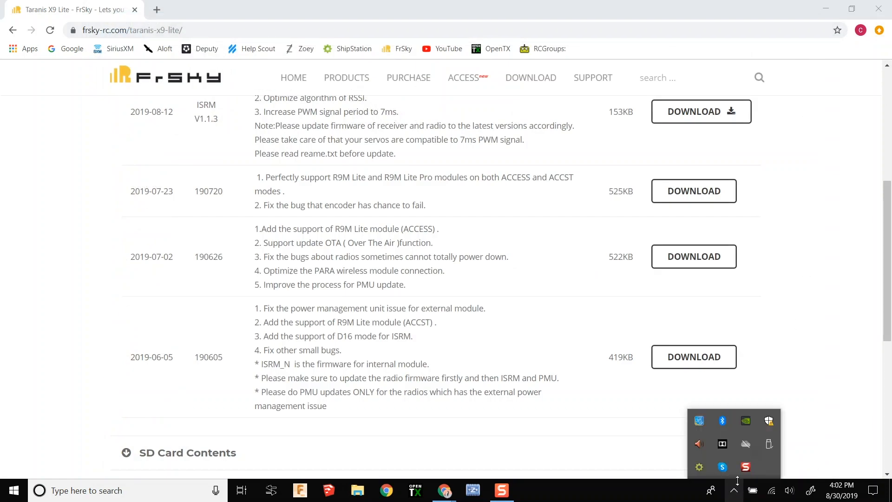
click(768, 444)
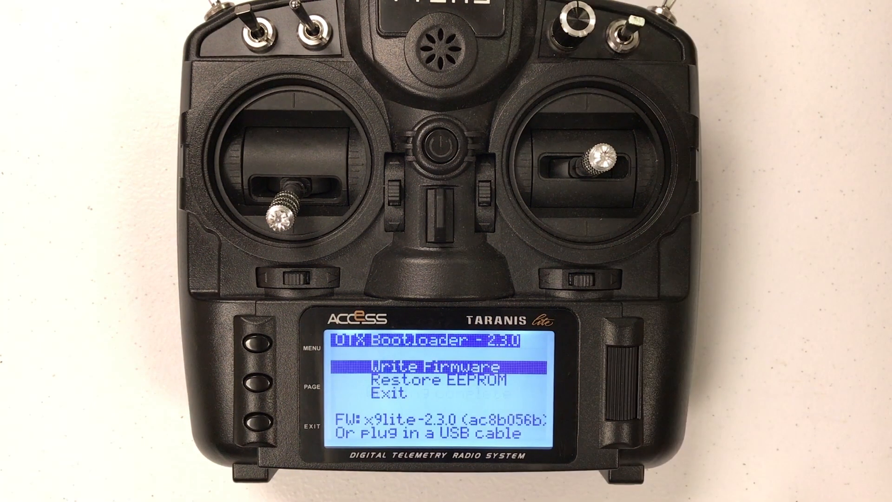
Exit the OTX bootloader after flashing firmware_x9lite_190720 so the radio starts up
click(441, 145)
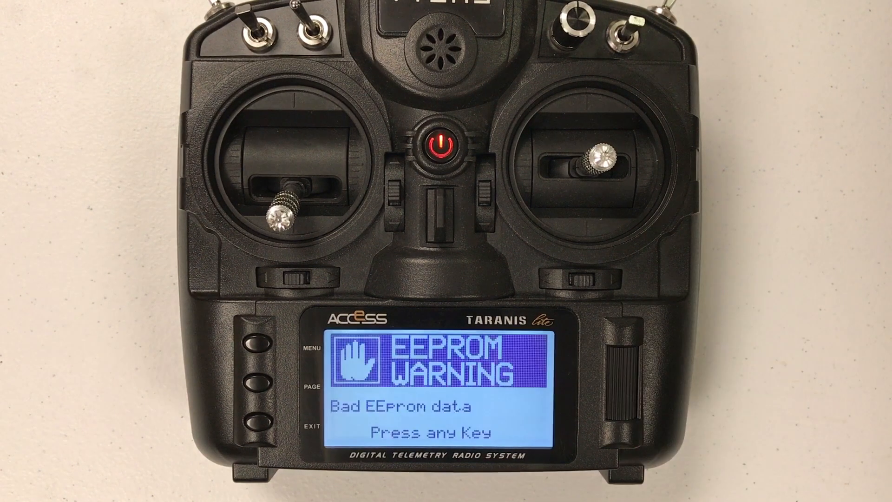
Clear the bad EEPROM data warning and long-press MENU to reach Radio Setup
click(616, 353)
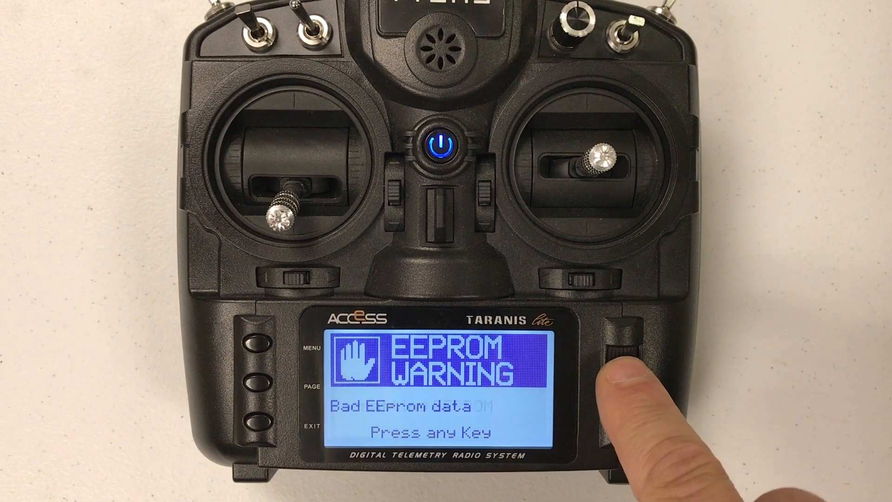
click(620, 364)
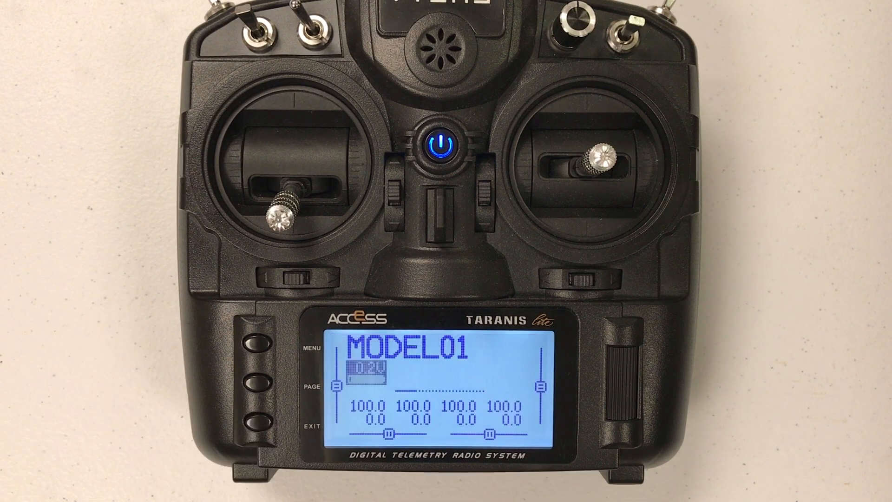
click(253, 345)
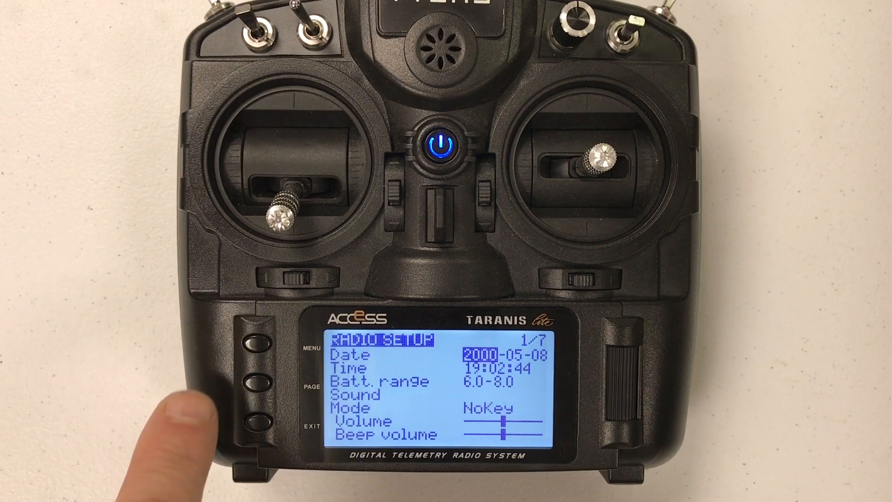
Flash the internal module with FIRMWARE/ISRM_N_190604.frk from the SD card, then exit to MODEL01
click(253, 385)
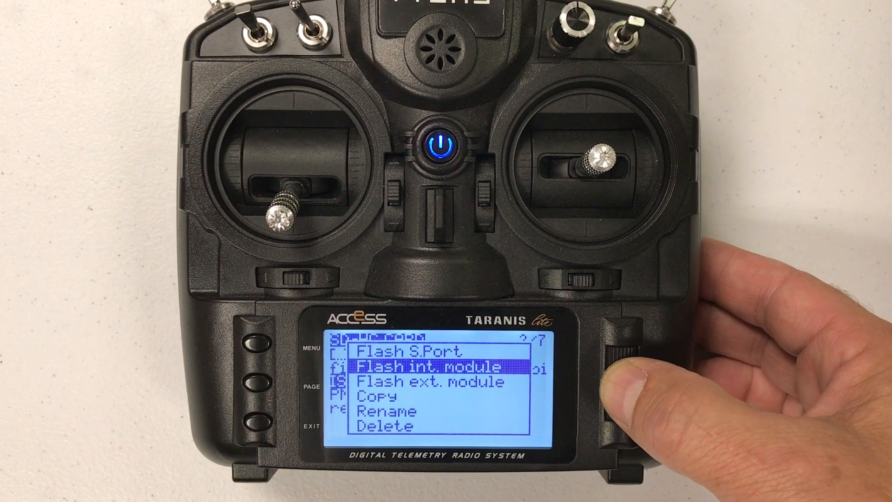
click(624, 362)
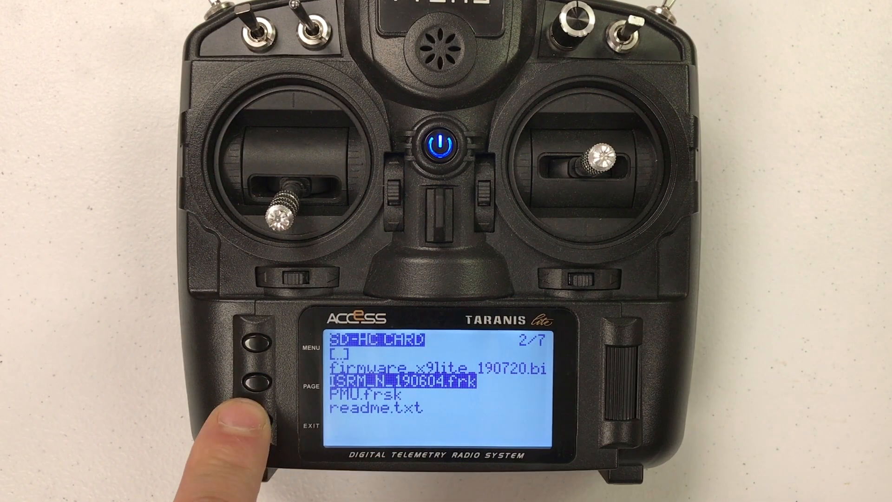
click(251, 384)
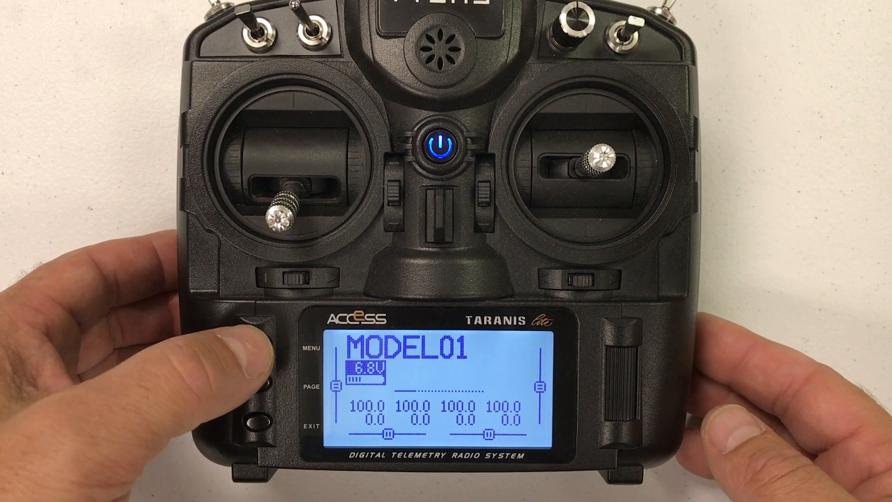
click(268, 387)
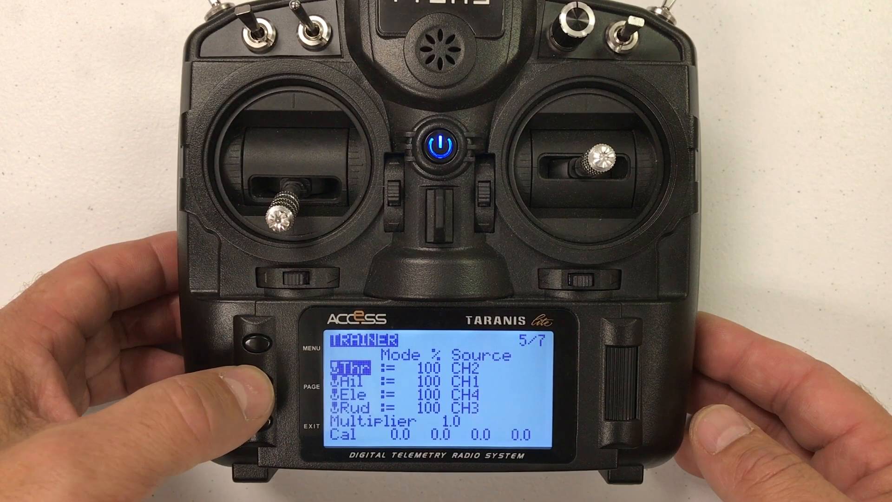
click(256, 433)
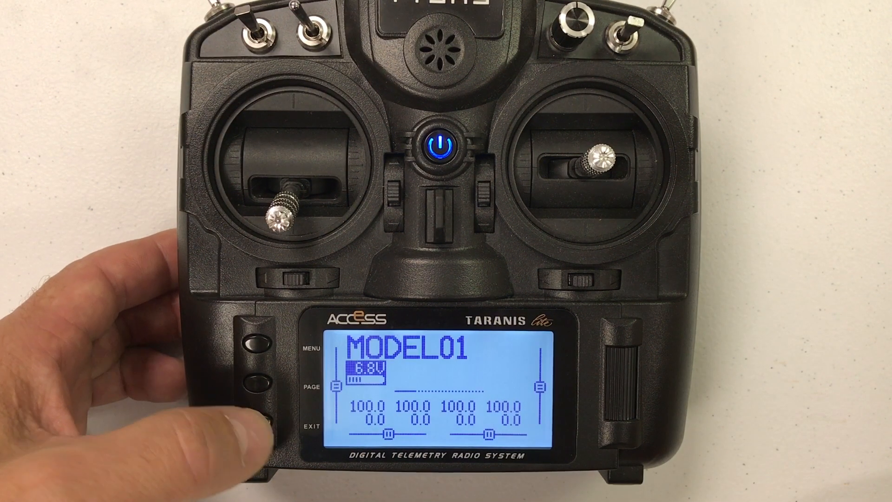